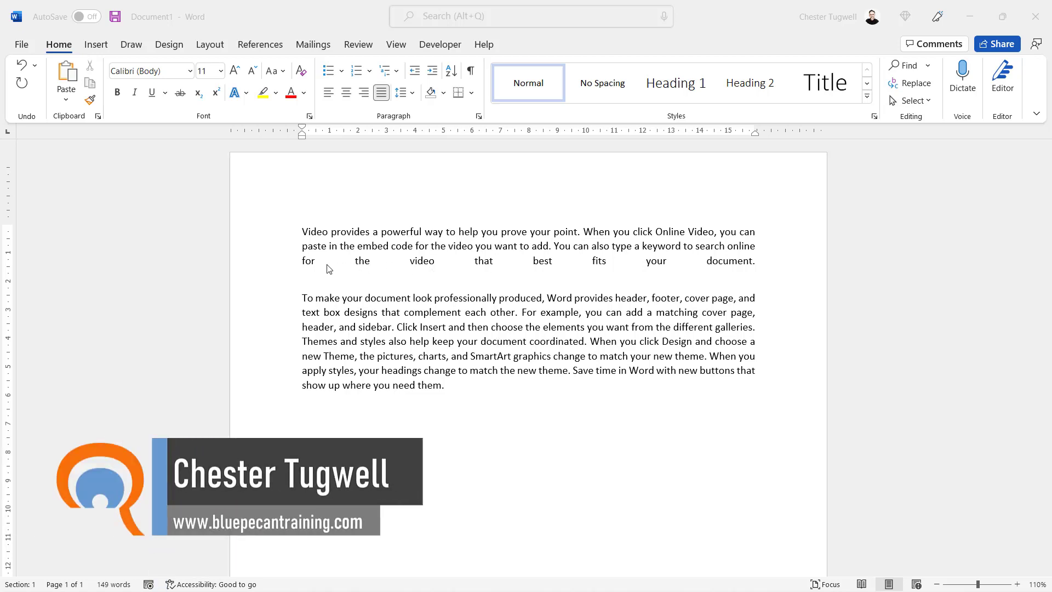
mouse_move(492, 267)
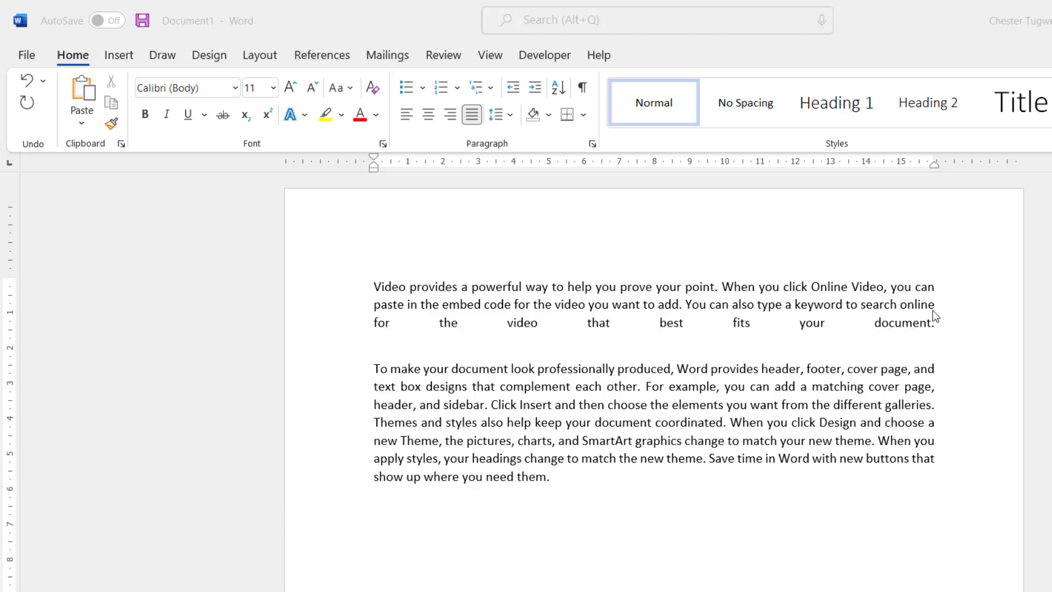
mouse_move(862, 339)
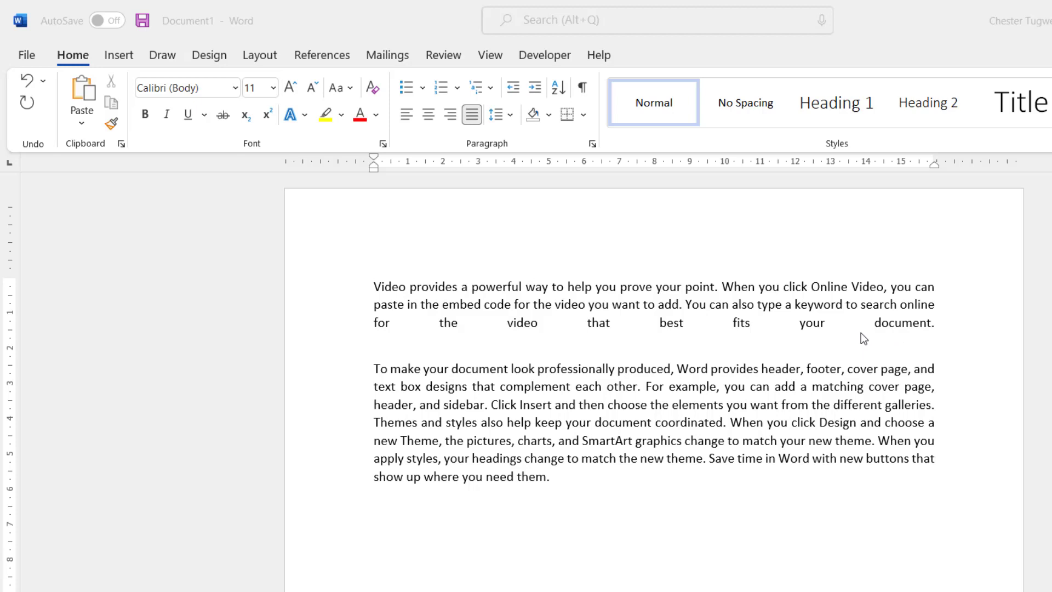
mouse_move(282, 130)
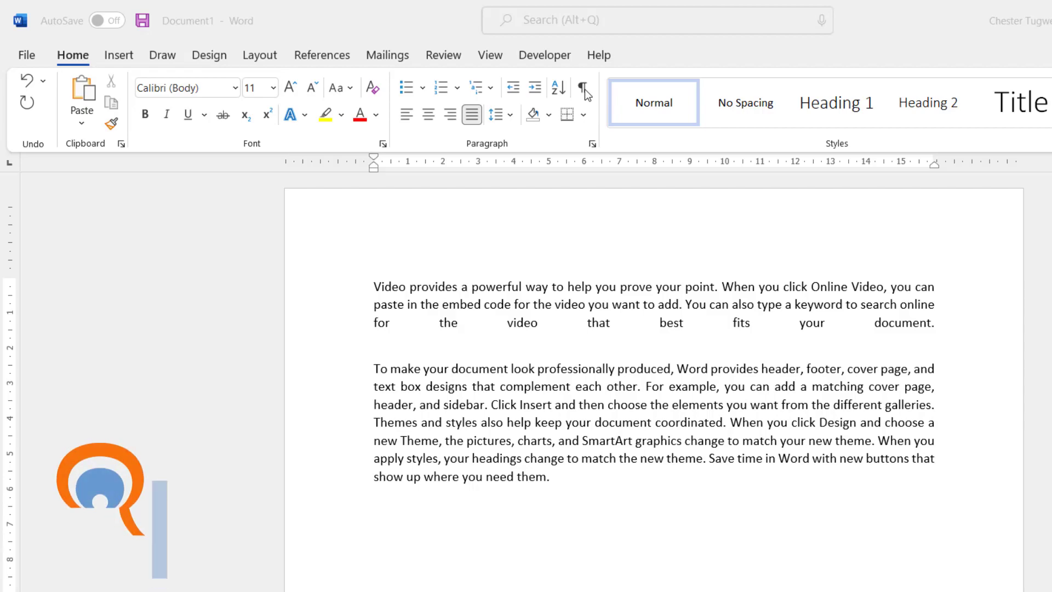
Show the hidden formatting marks to expose the manual line break ending the first paragraph.
click(581, 88)
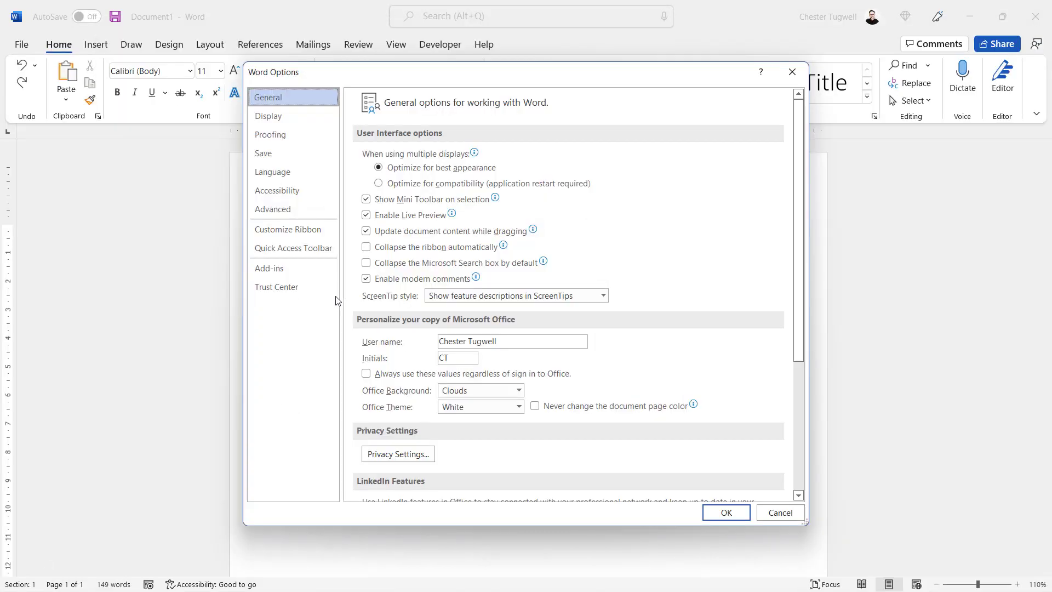
In Advanced layout options, enable 'Don't expand character spaces on a line that ends with SHIFT+RETURN' and apply.
click(273, 208)
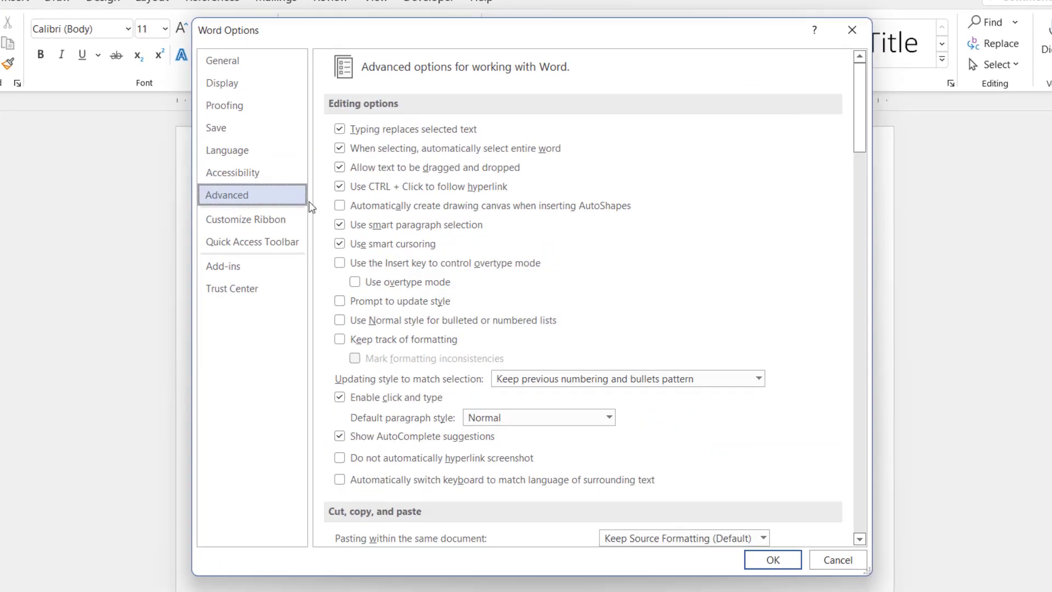
scroll(down, 3)
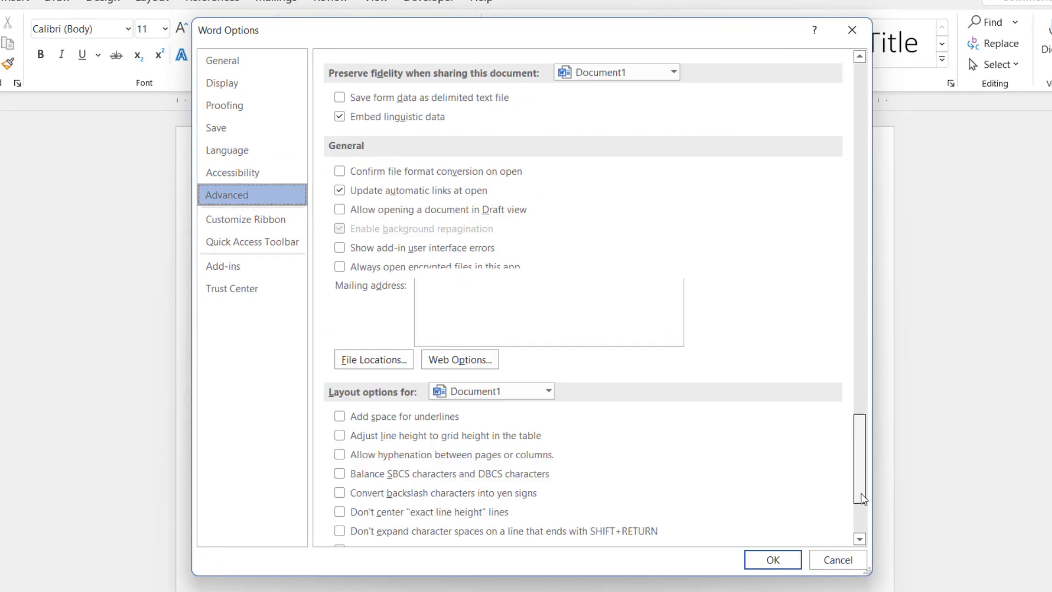
scroll(down, 3)
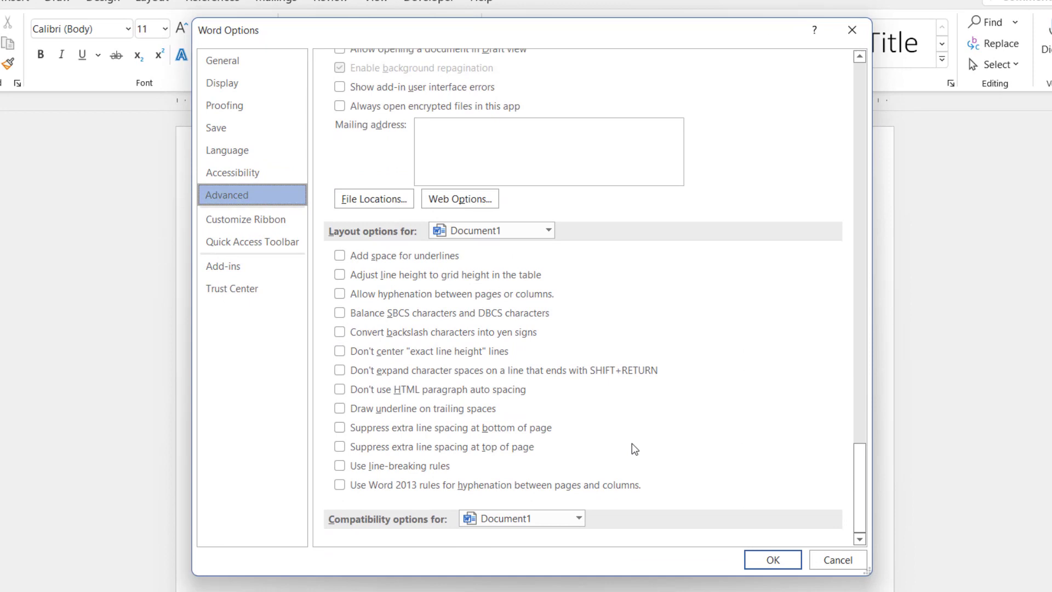
click(340, 370)
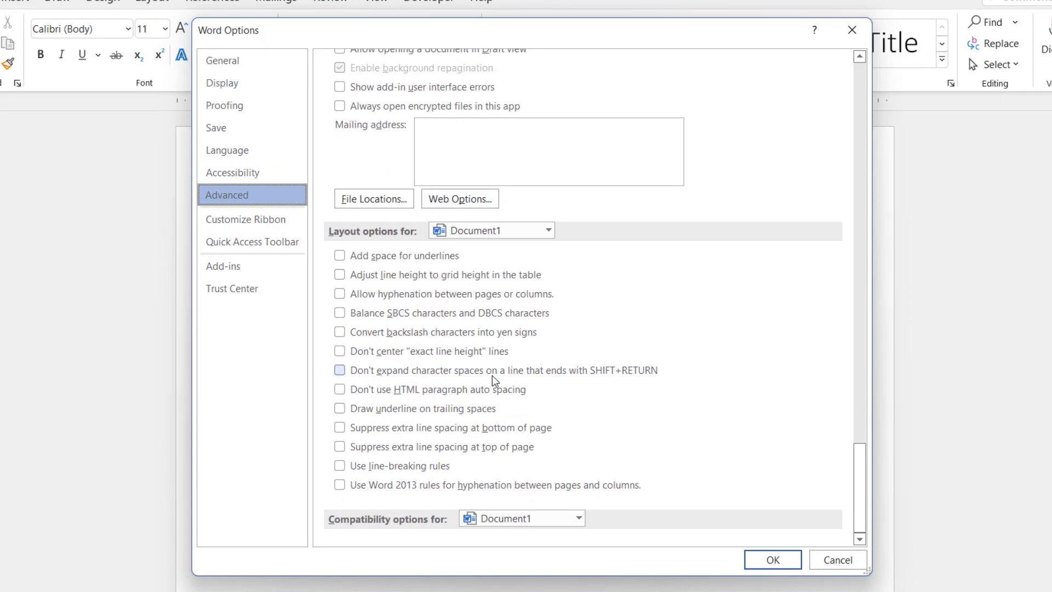
mouse_move(596, 376)
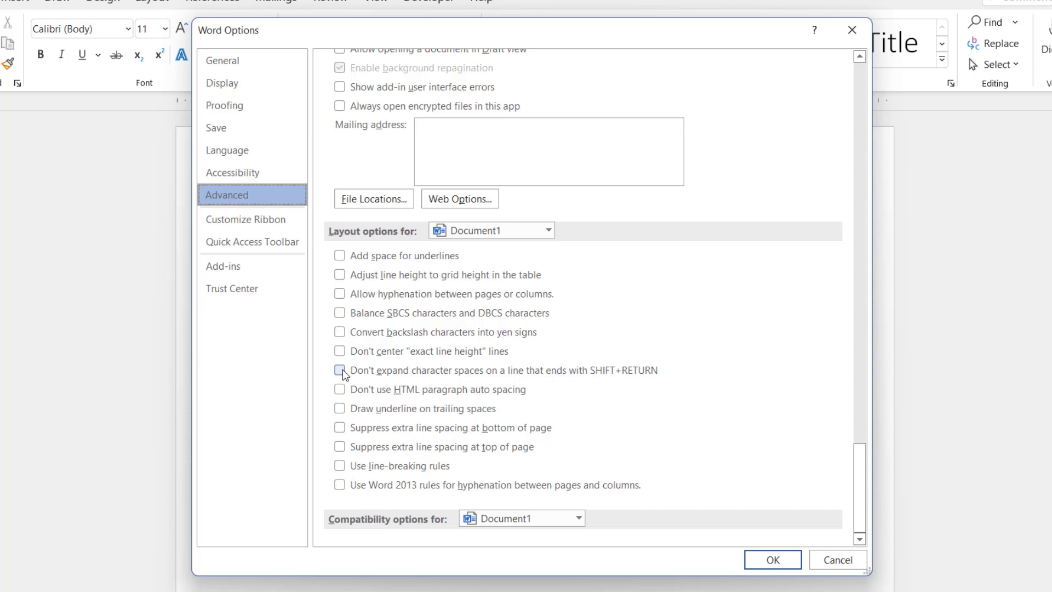
click(771, 559)
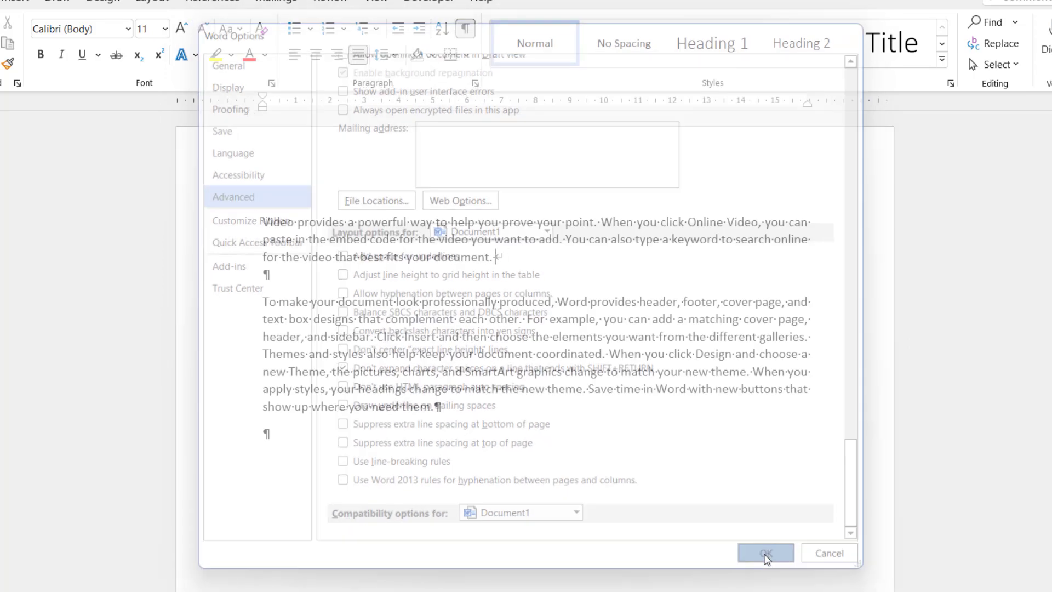
click(766, 552)
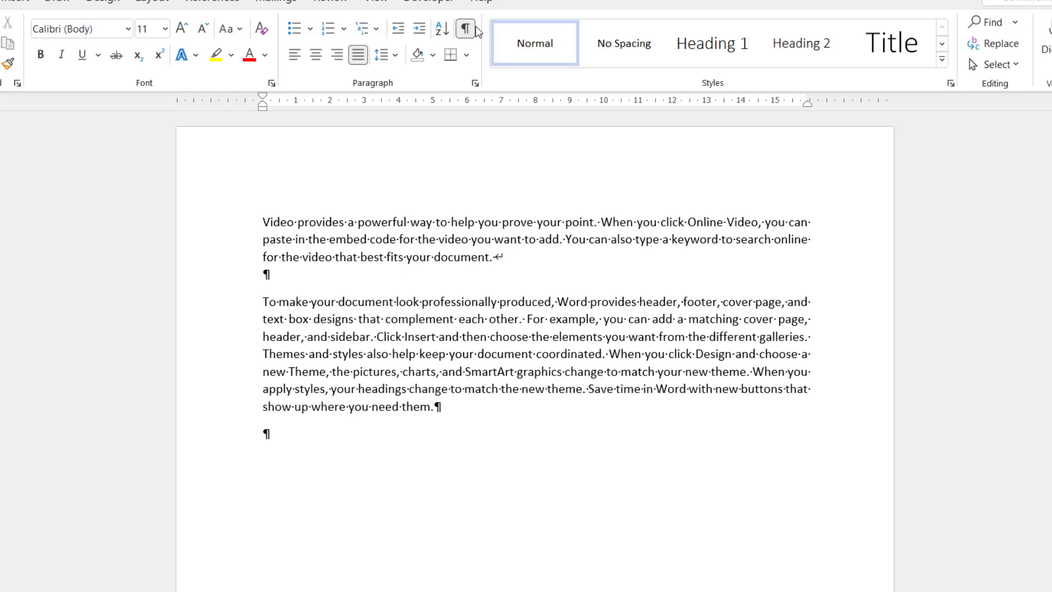
Turn the formatting marks back off so both justified paragraphs show as plain text.
click(466, 28)
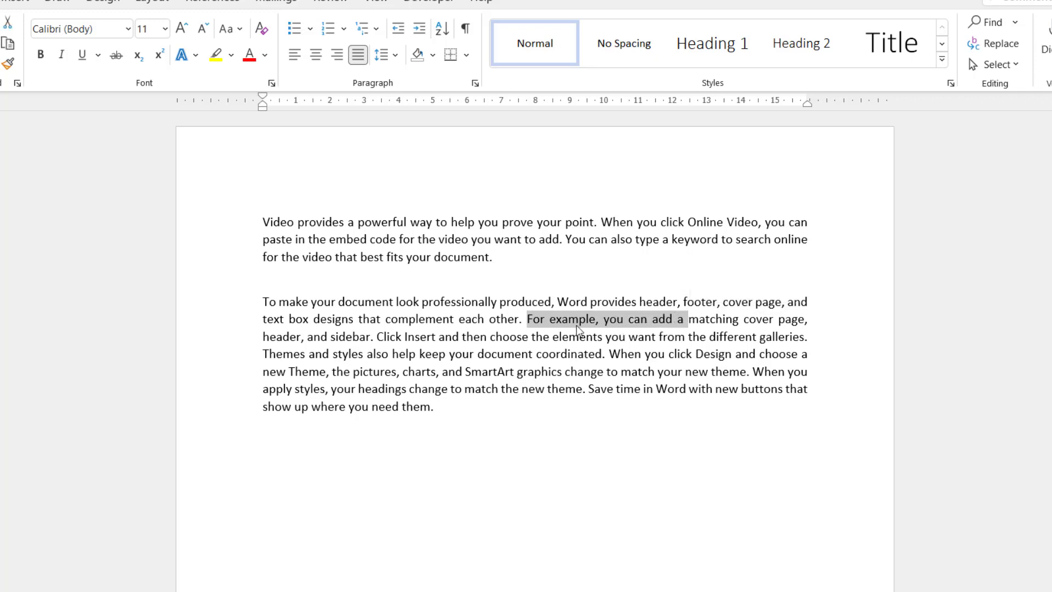
mouse_move(530, 330)
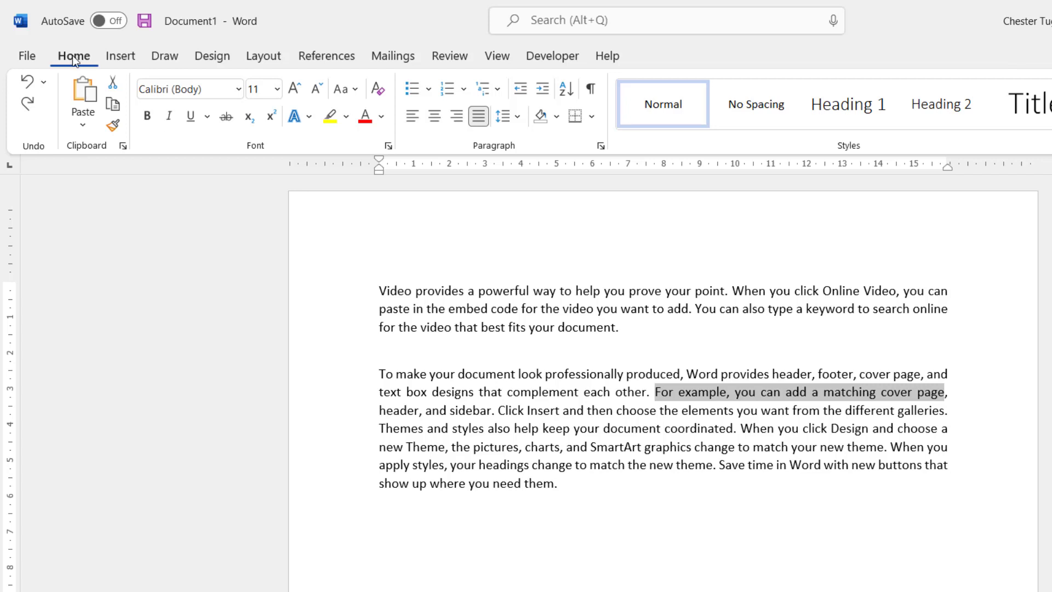
mouse_move(299, 156)
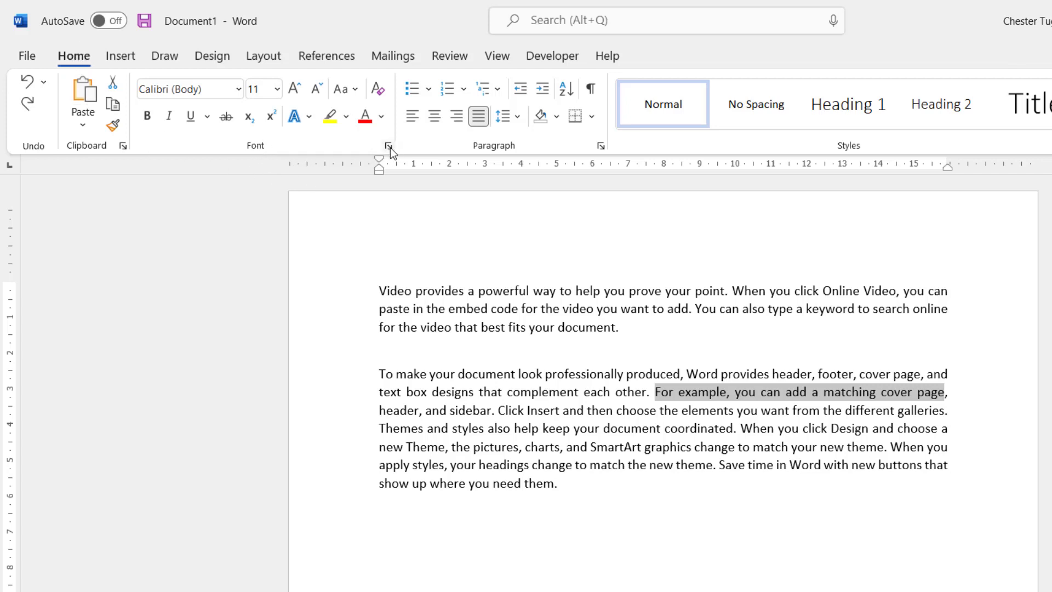
Set the selected sentence's character spacing to Condensed by 0.3 pt and apply it.
click(388, 145)
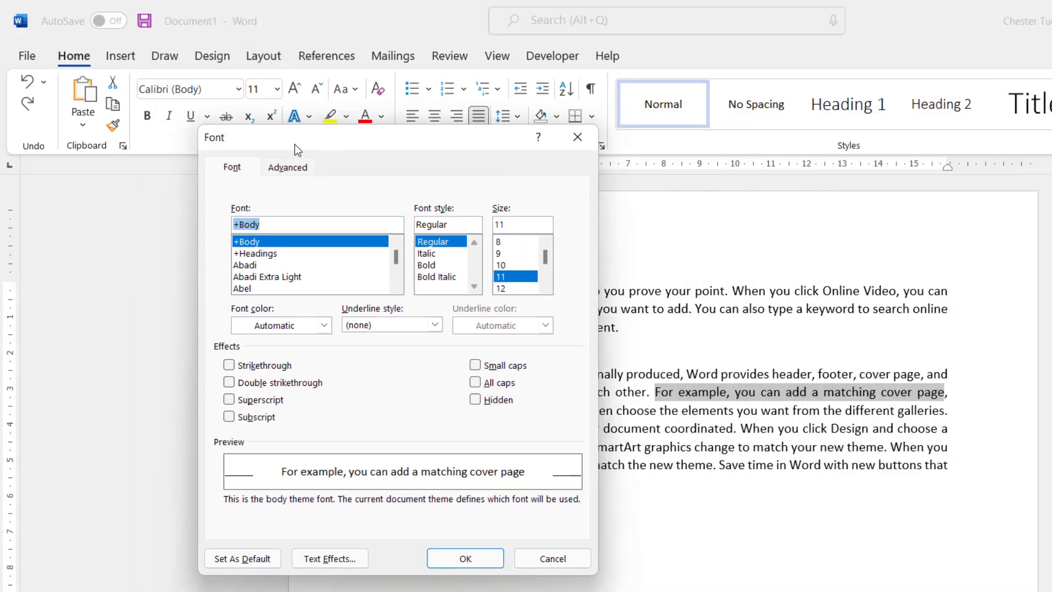
click(288, 166)
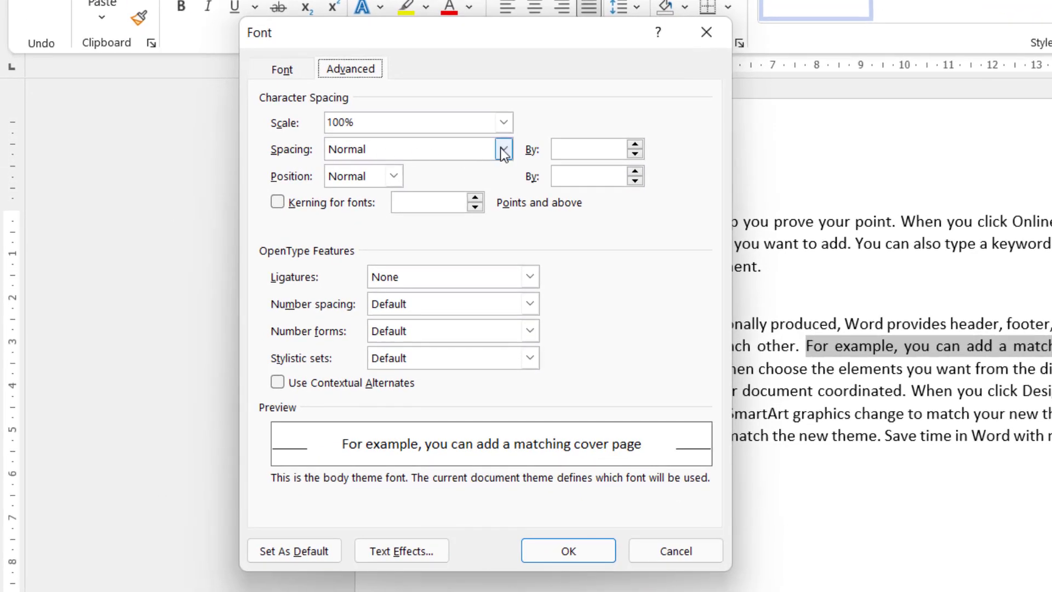
click(503, 148)
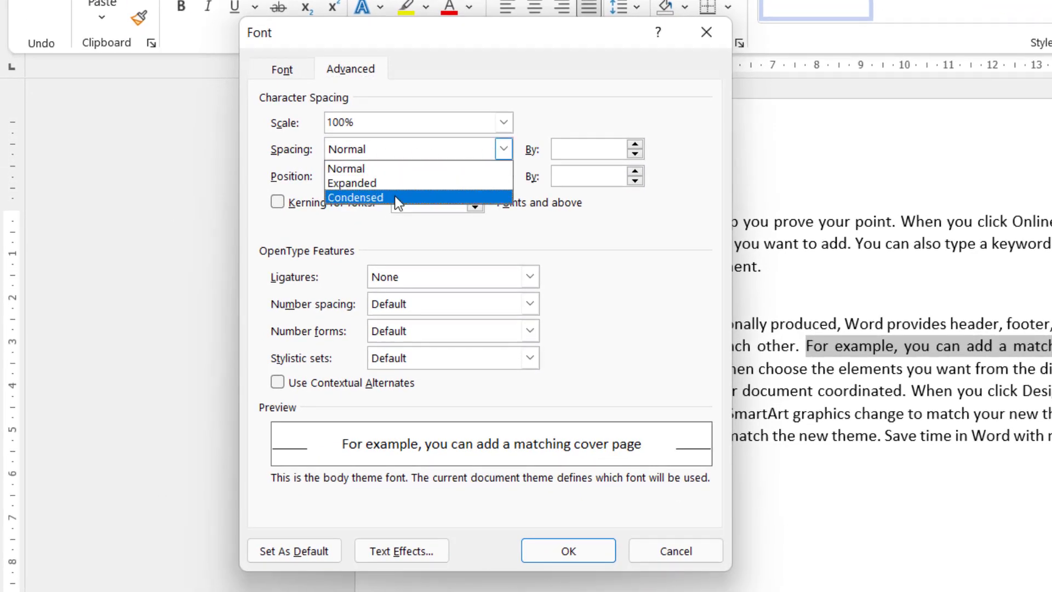
click(355, 197)
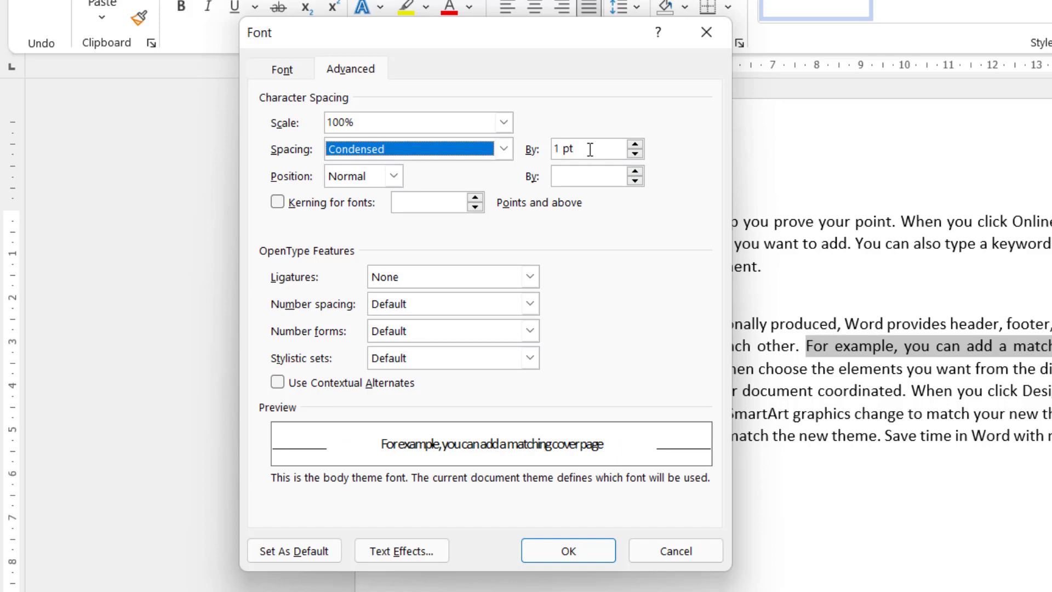
mouse_move(436, 451)
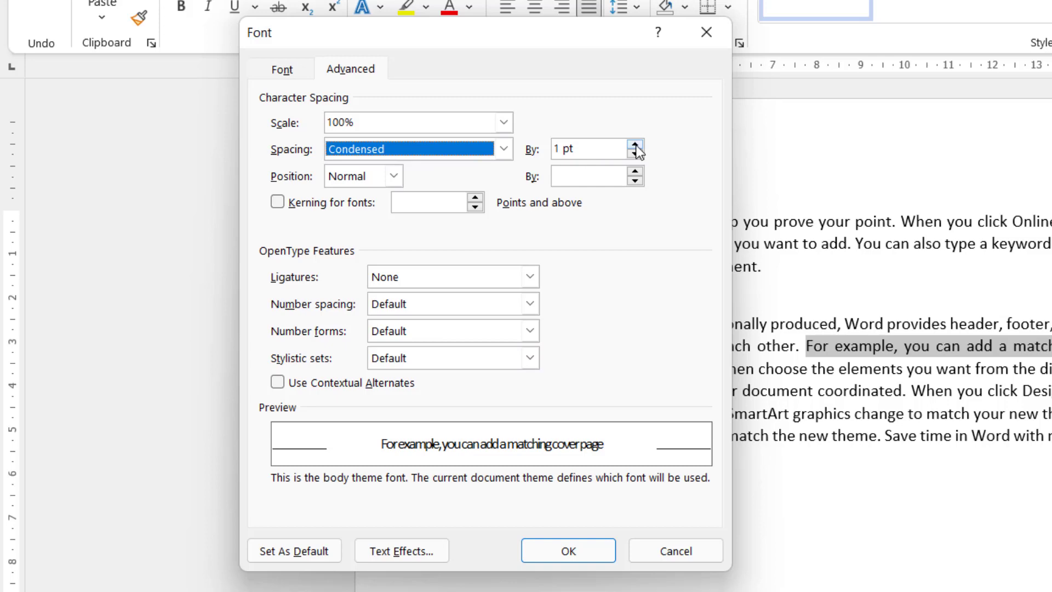
click(634, 153)
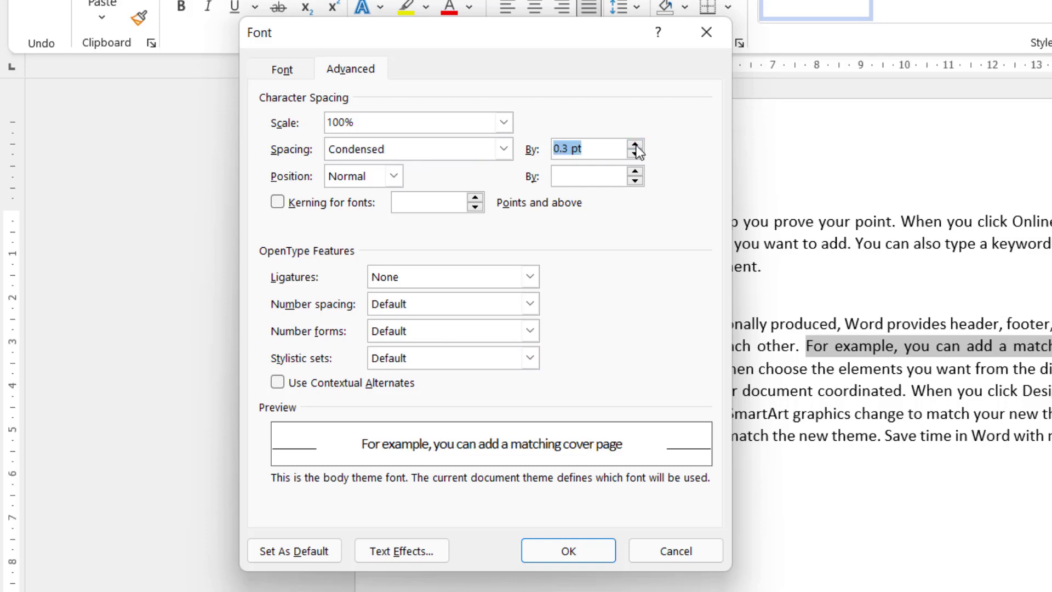
click(567, 550)
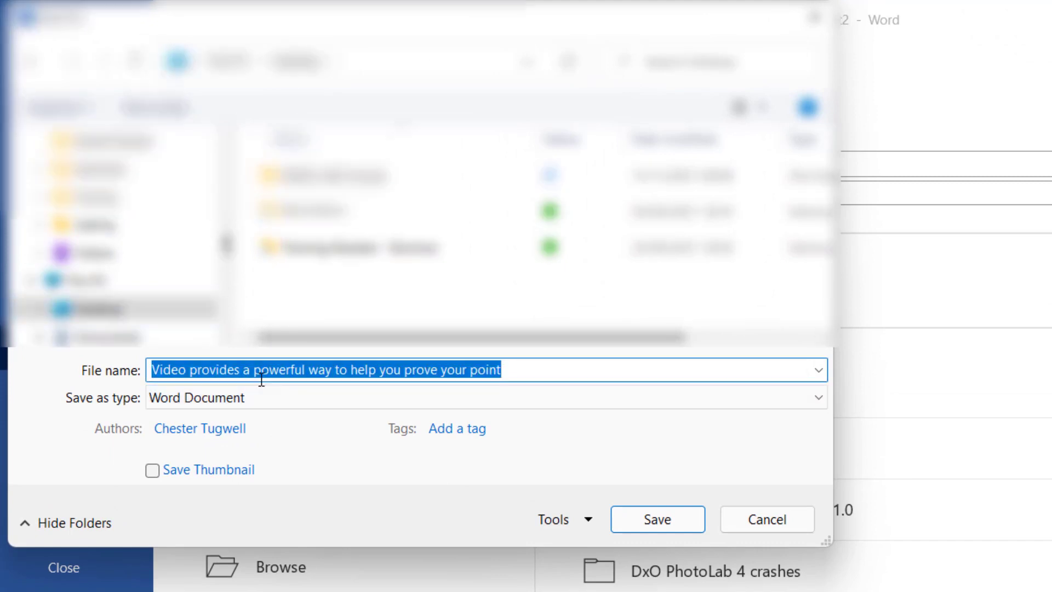
Save the document as Test in Word 97-2003 Document format.
text(Test)
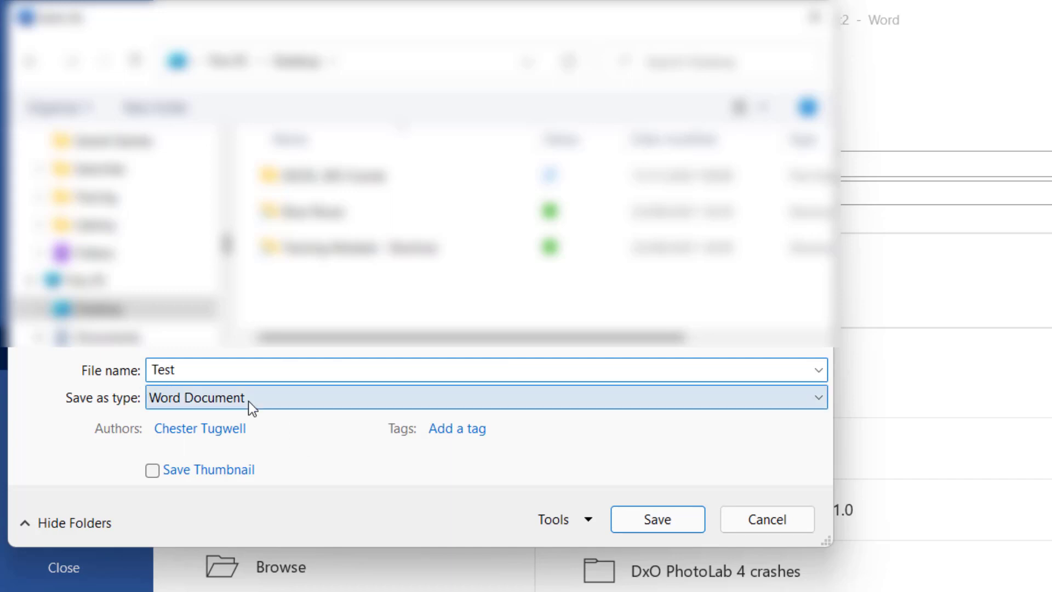
click(486, 396)
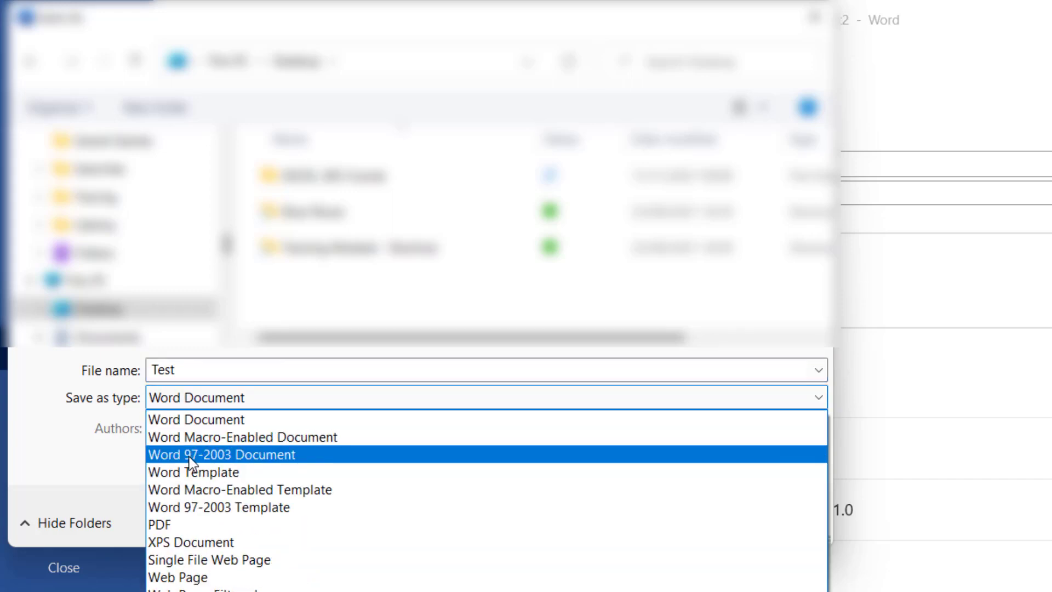
mouse_move(221, 464)
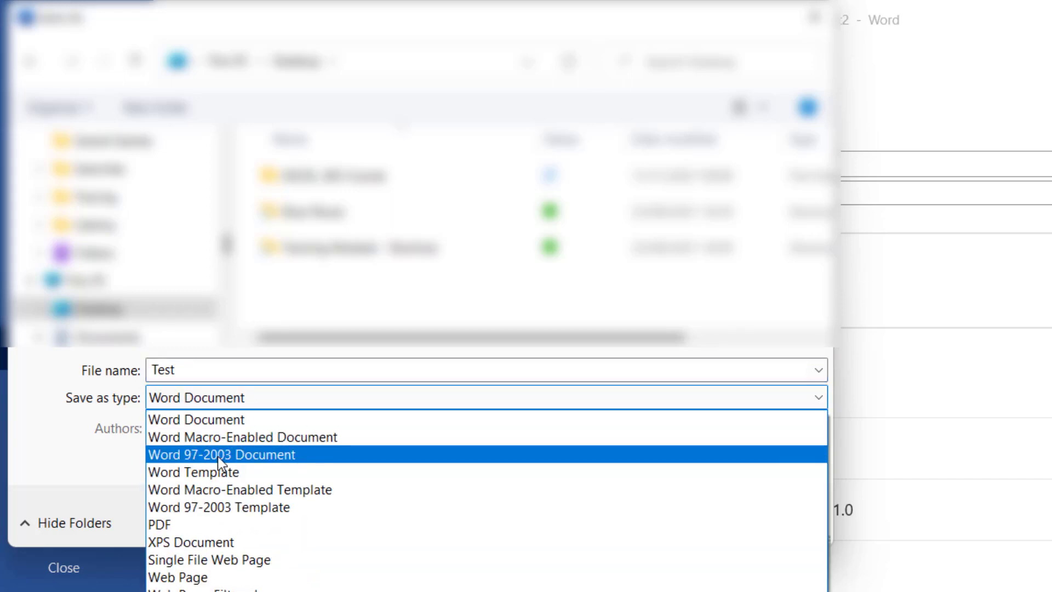
click(221, 454)
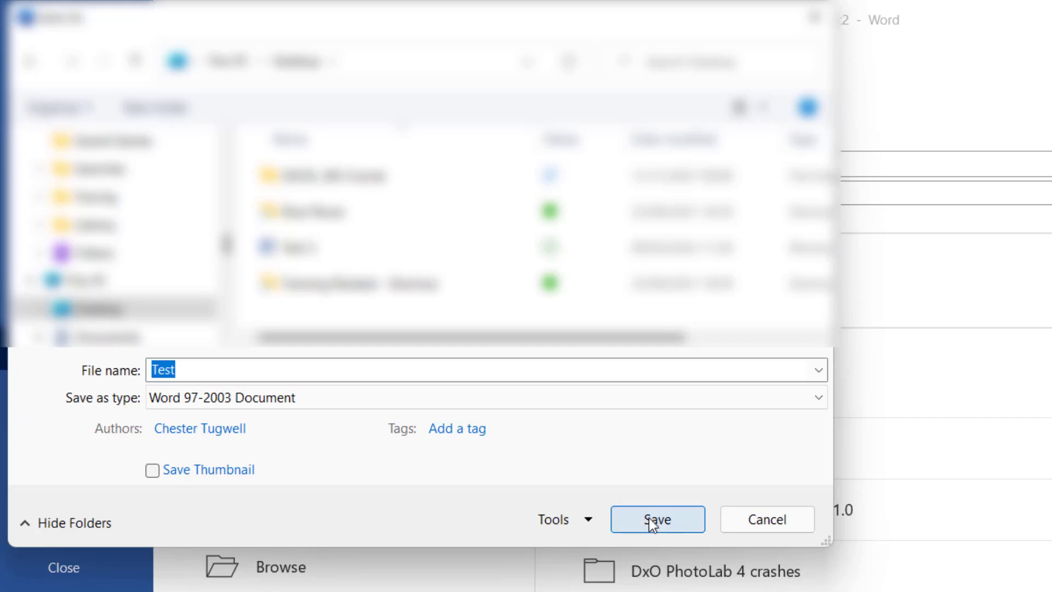
click(656, 518)
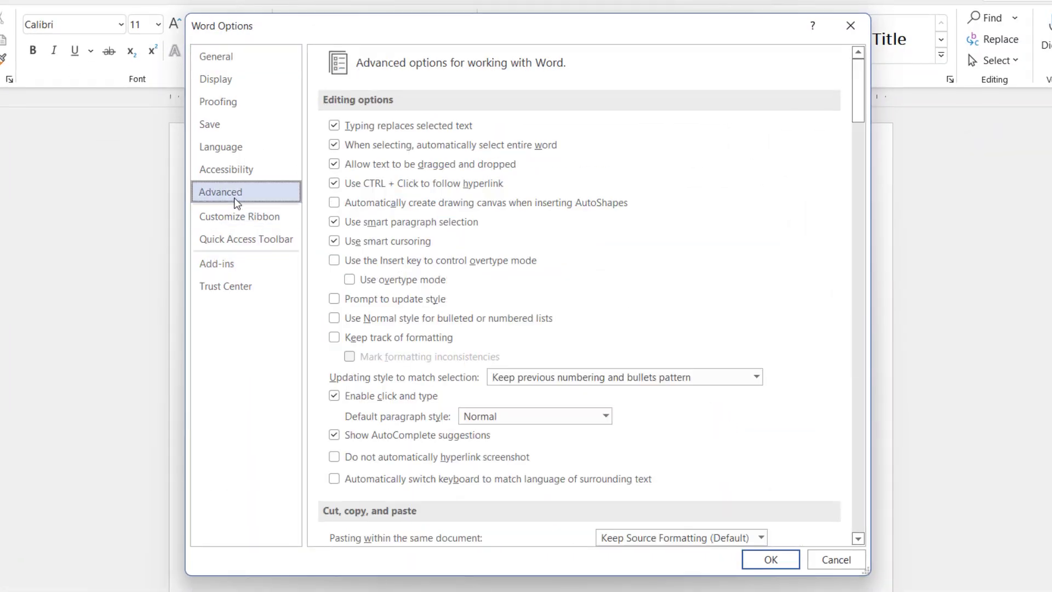
In Compatibility options for Test, enable 'Do full justification the way WordPerfect 6.x for Windows does' and apply.
scroll(down, 3)
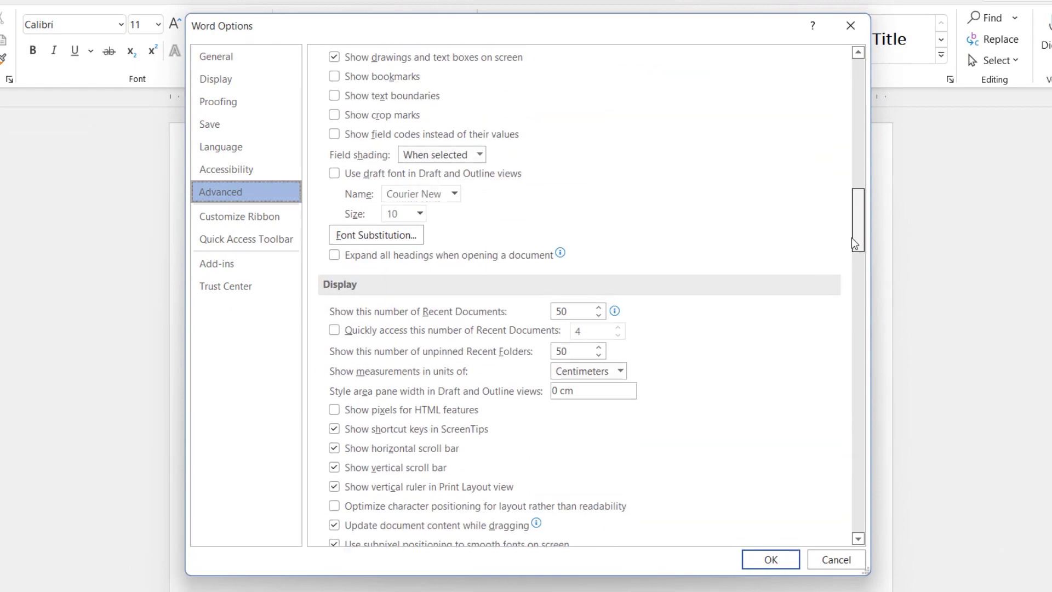
scroll(down, 3)
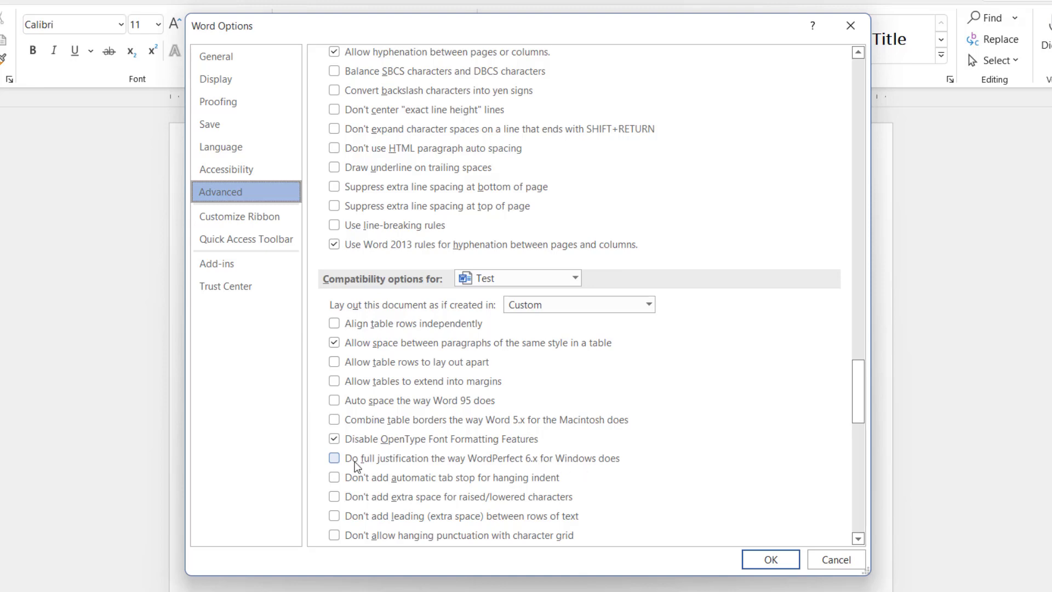
click(334, 458)
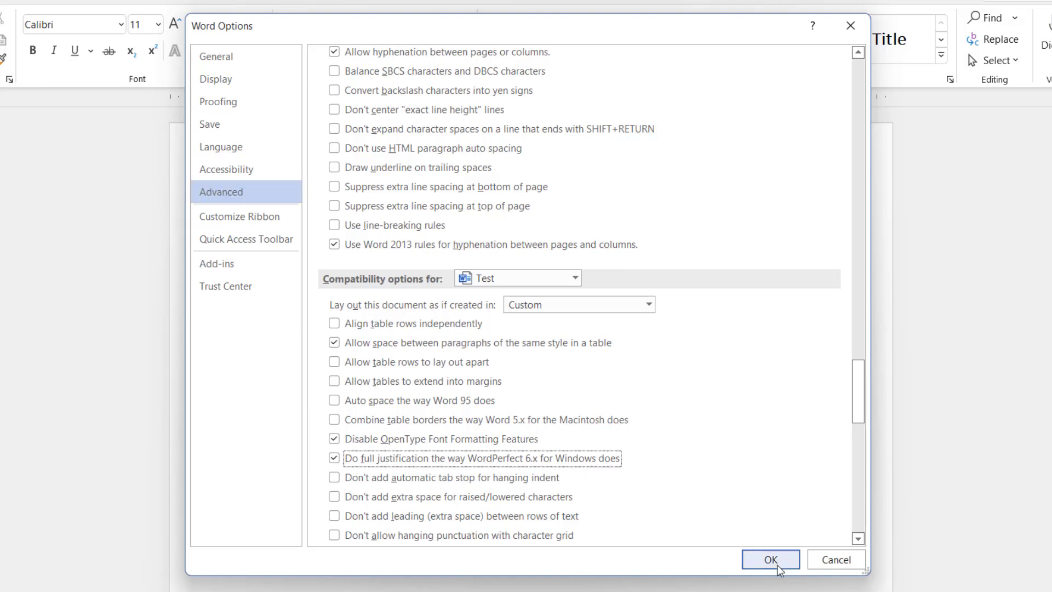
click(769, 559)
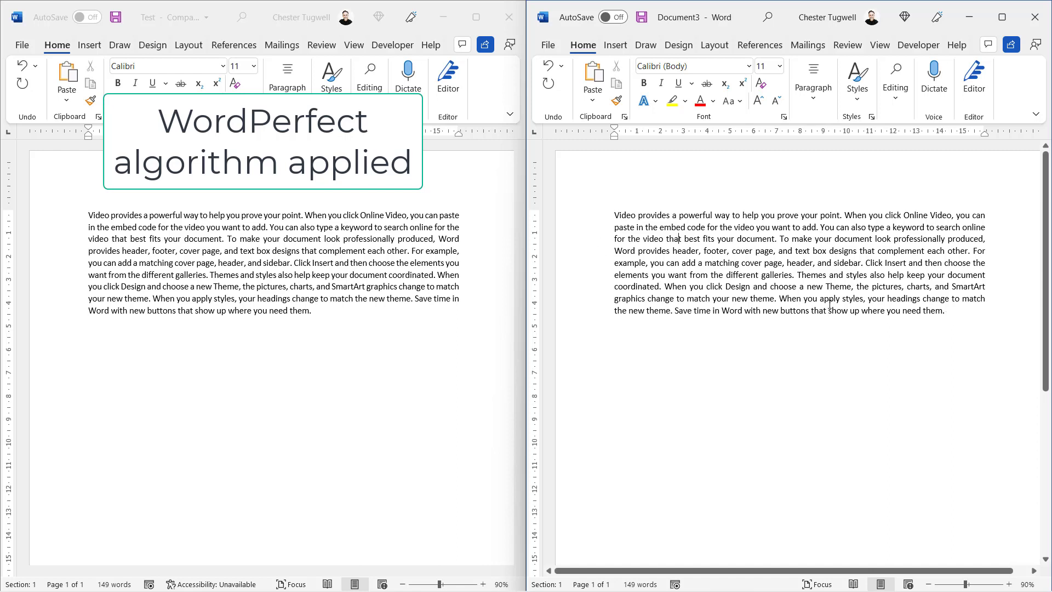
mouse_move(303, 278)
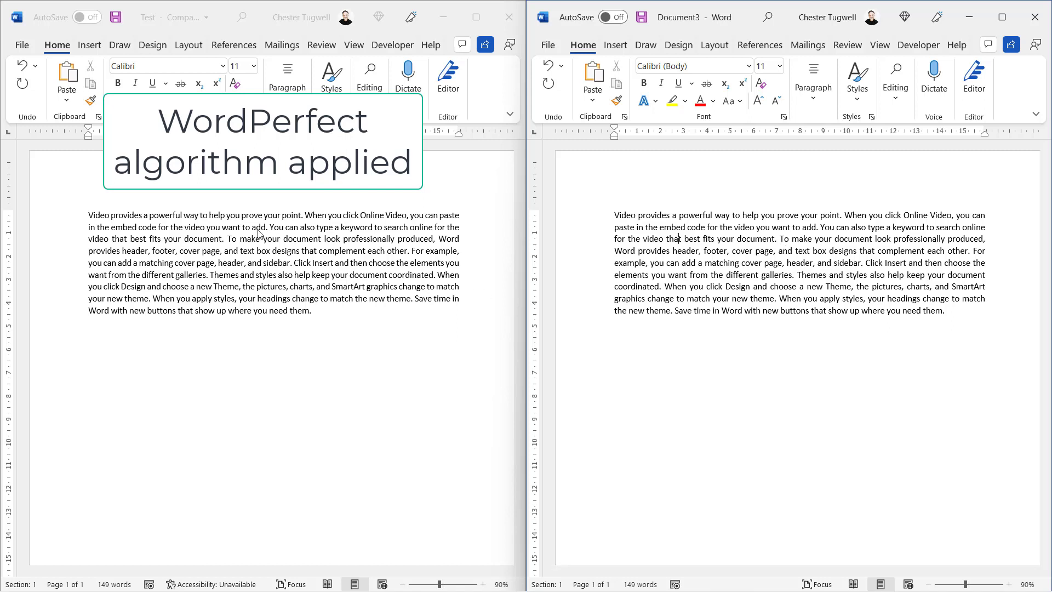
mouse_move(232, 264)
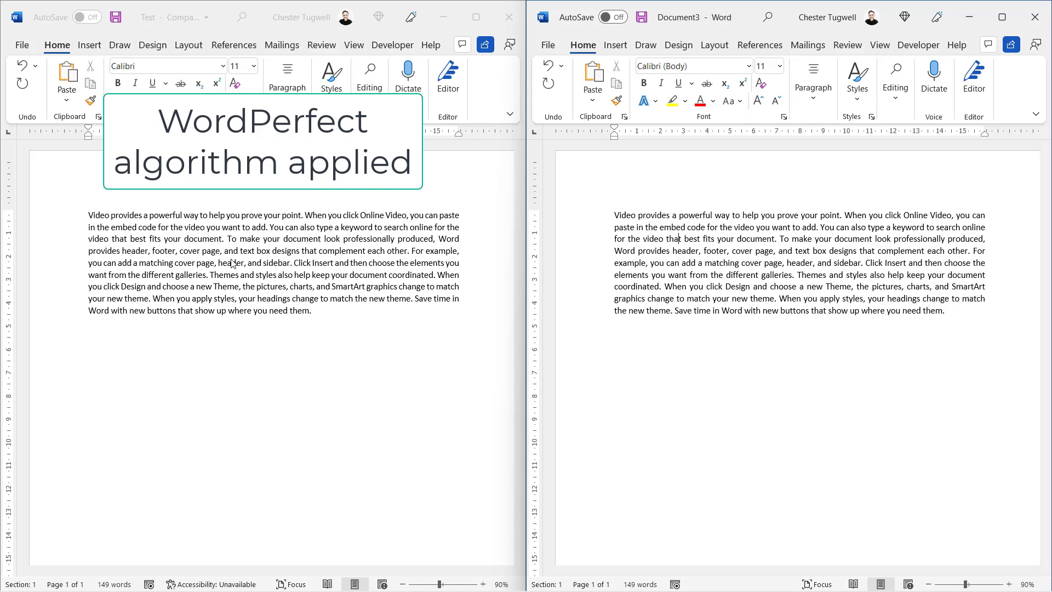
mouse_move(303, 284)
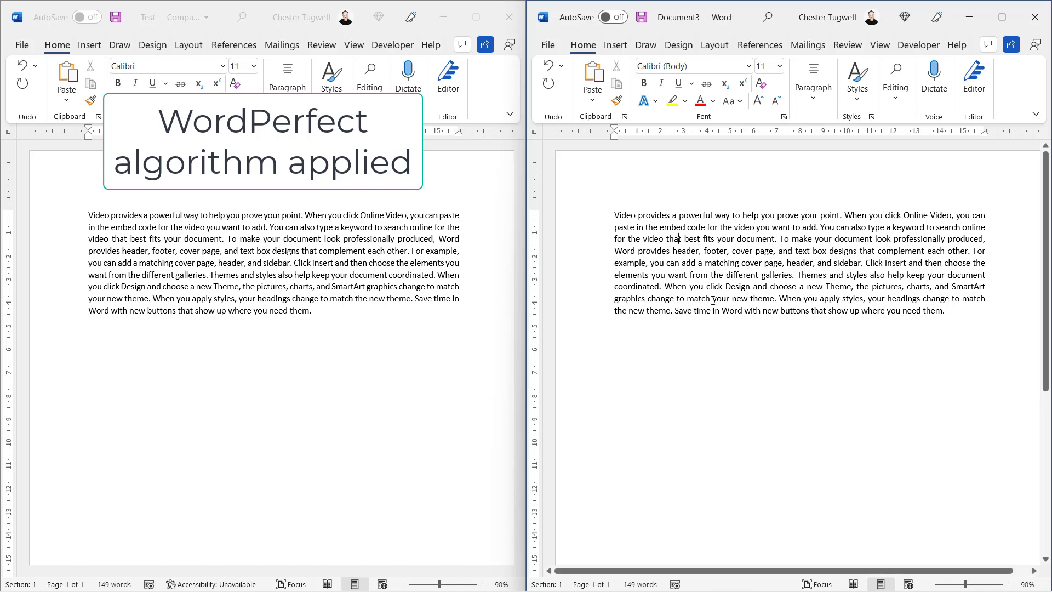
mouse_move(805, 297)
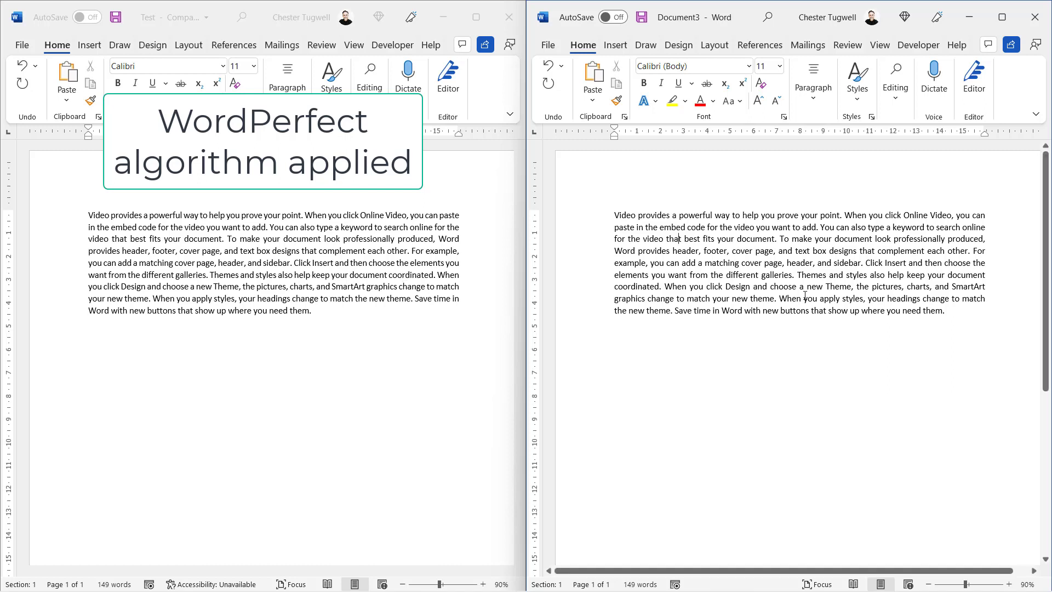